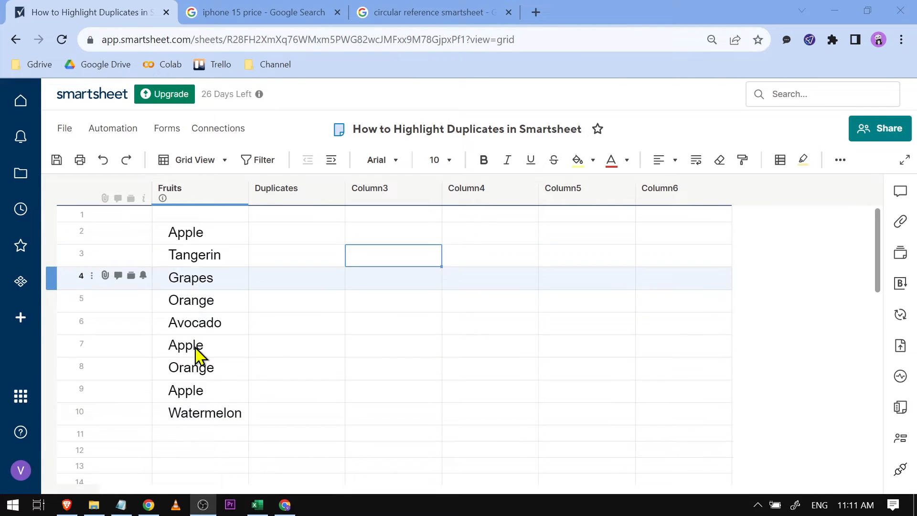
mouse_move(237, 261)
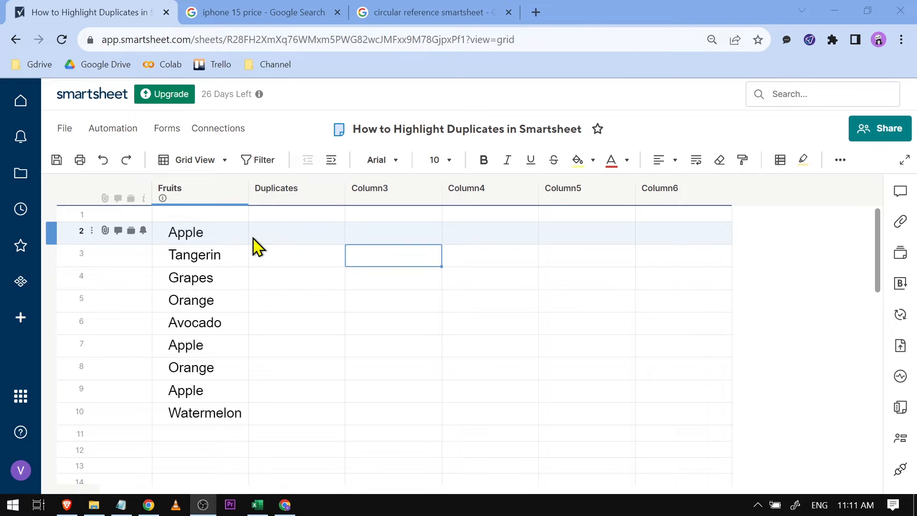
- Enter =COUNTIF(Fruits:Fruits, Fruits@row) in the Apple row's Duplicates cell, returning 3
type("=CONUNTIF(F")
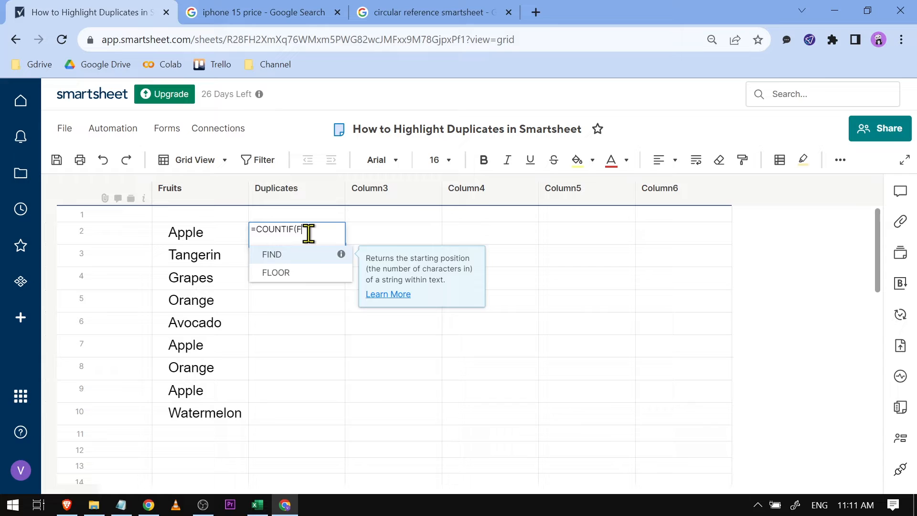
type("[Fruits,")
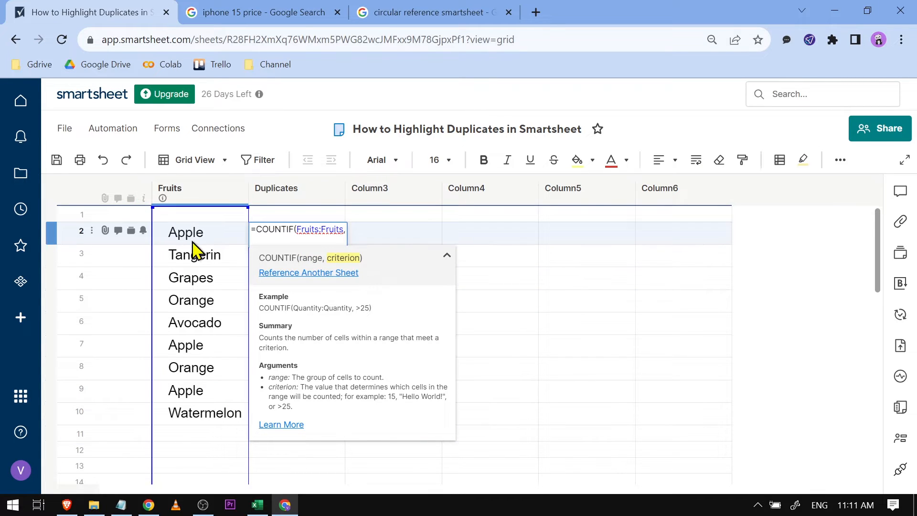
left_click(199, 232)
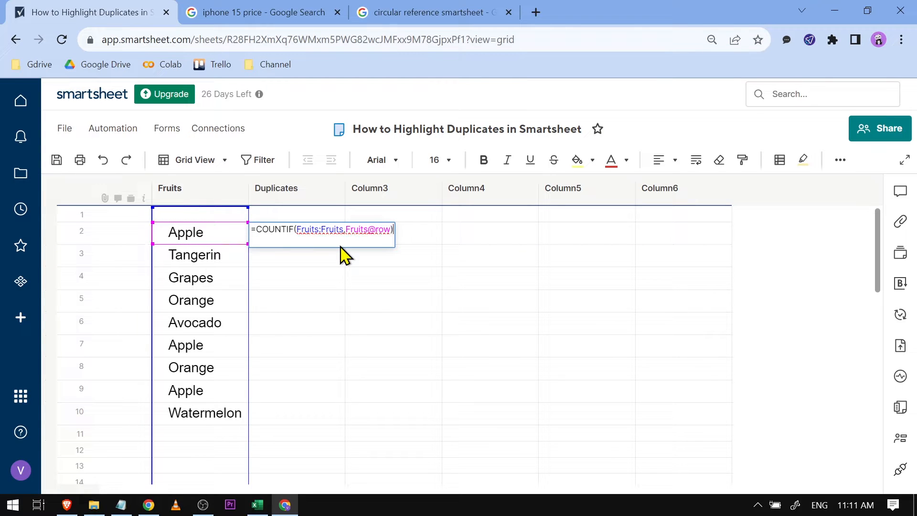
key("Enter")
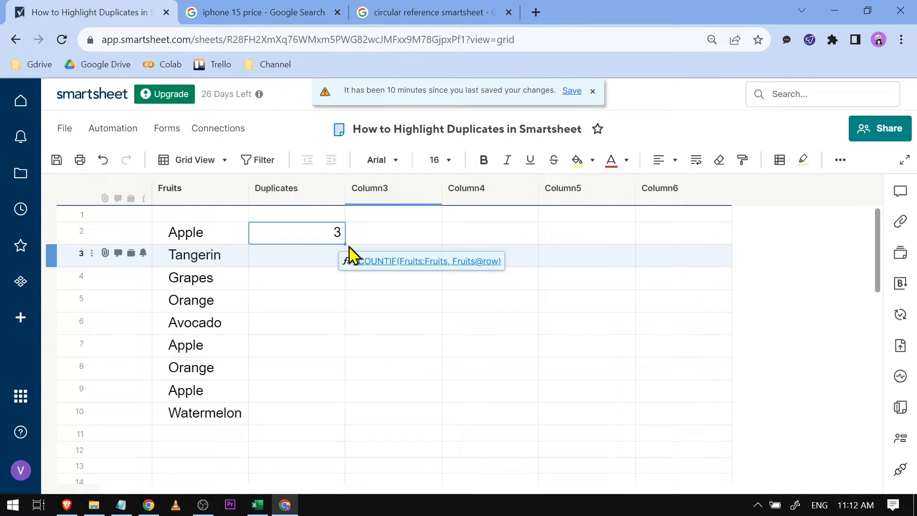
- Fill the COUNTIF formula down to the Watermelon row so Apple shows 3, Orange 2, others 1
left_click_drag(337, 242, 337, 301)
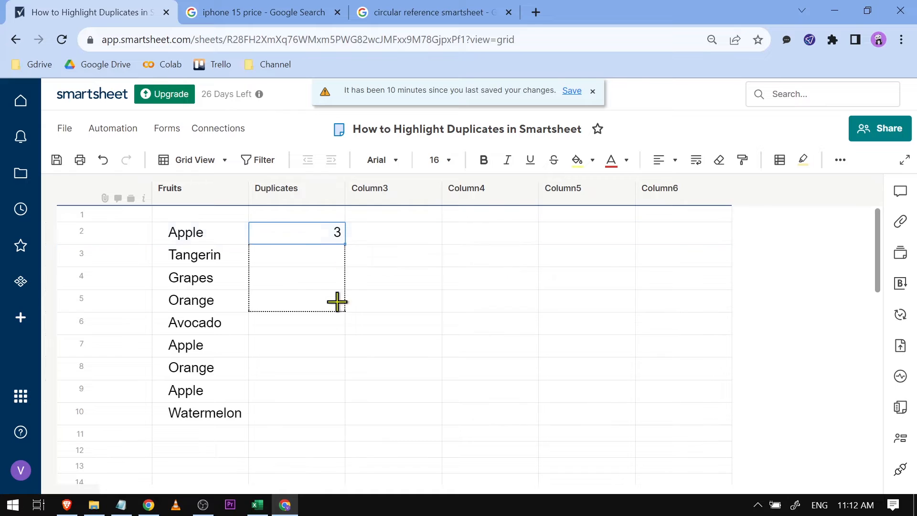
left_click_drag(336, 232, 336, 413)
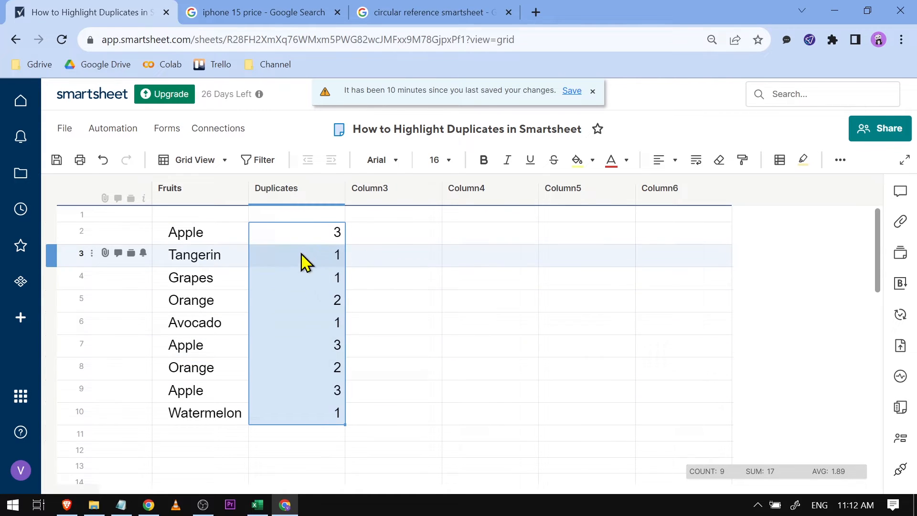
left_click(296, 299)
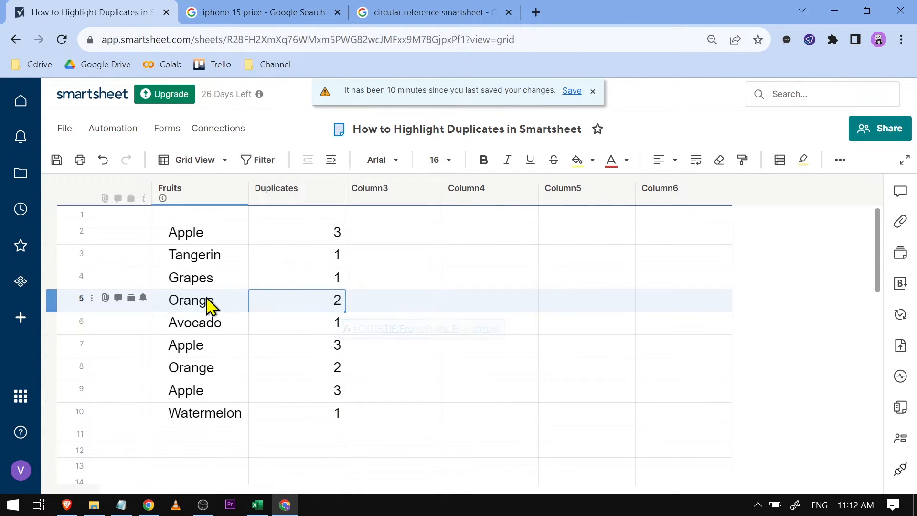
left_click(296, 390)
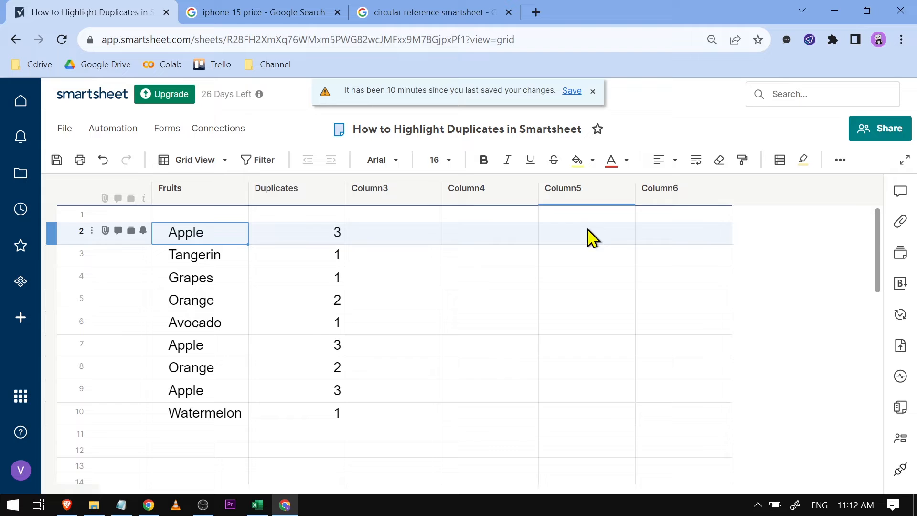
mouse_move(779, 159)
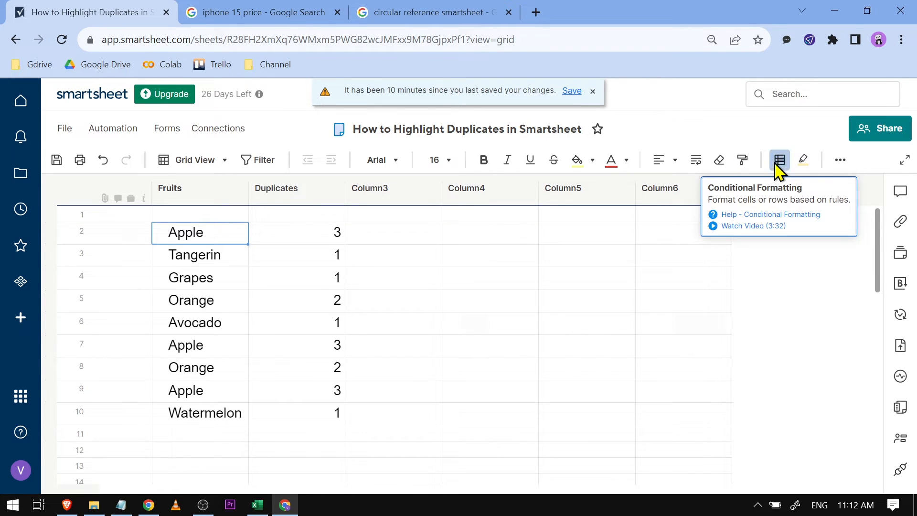
- Add a conditional formatting rule: Duplicates is greater than 1 highlights the row yellow
left_click(779, 159)
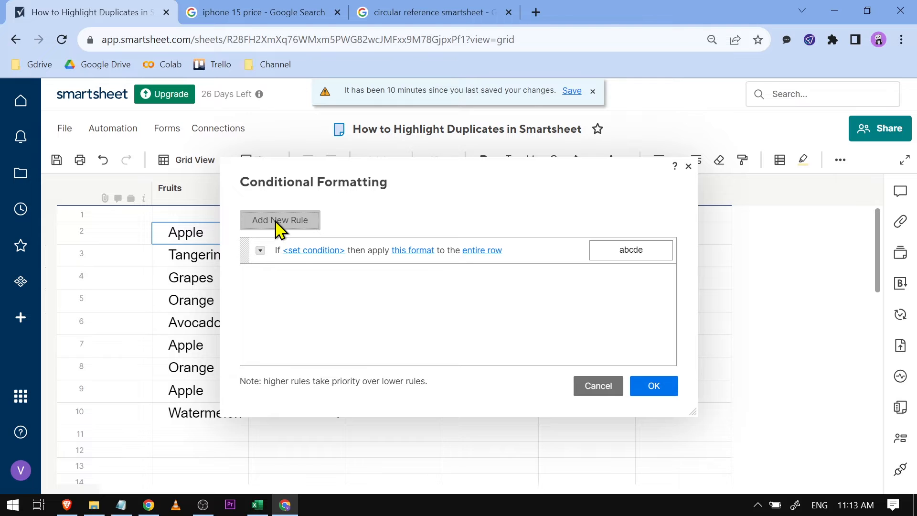
left_click(312, 249)
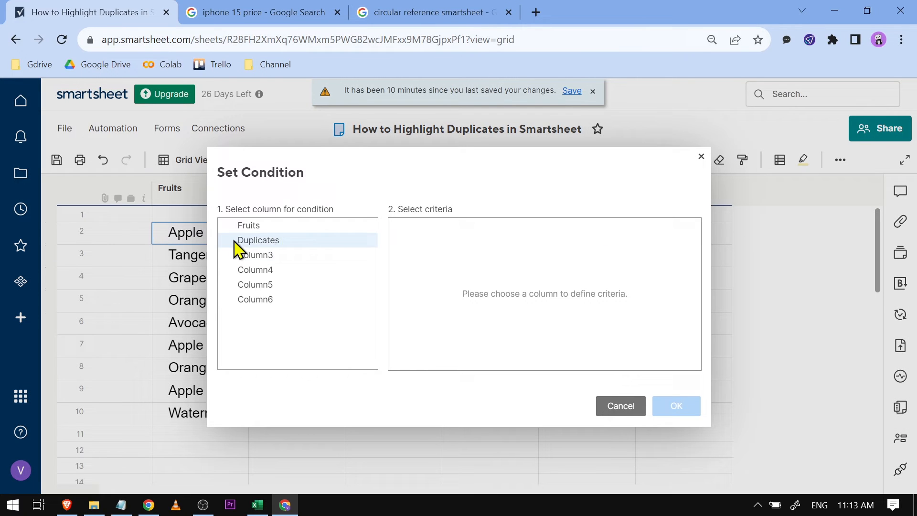
mouse_move(275, 251)
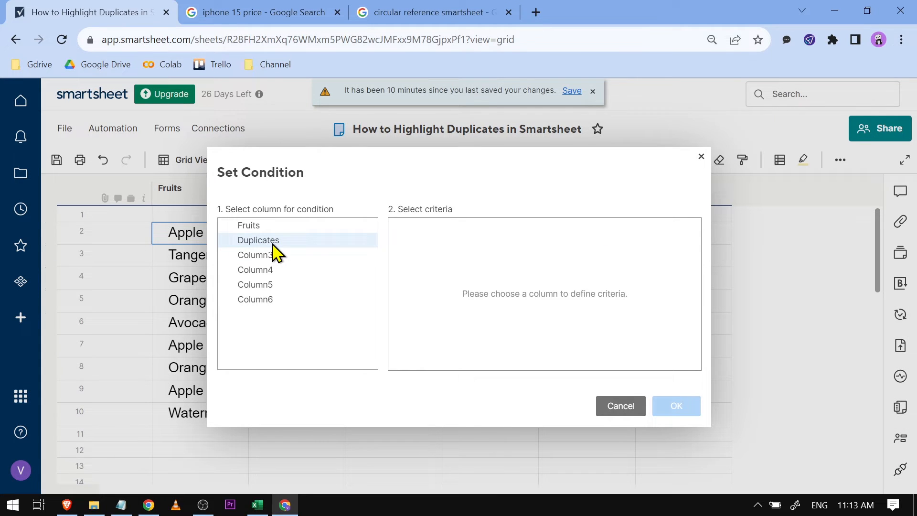
left_click(258, 240)
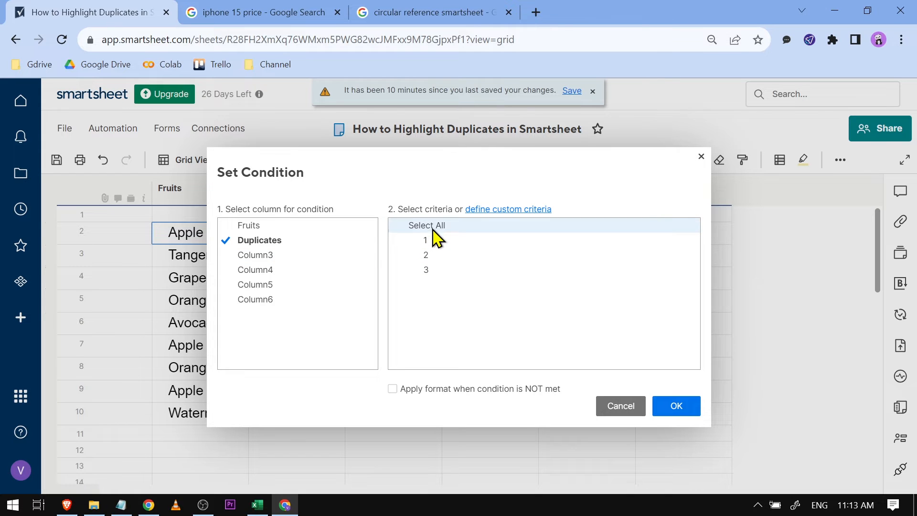
left_click(426, 226)
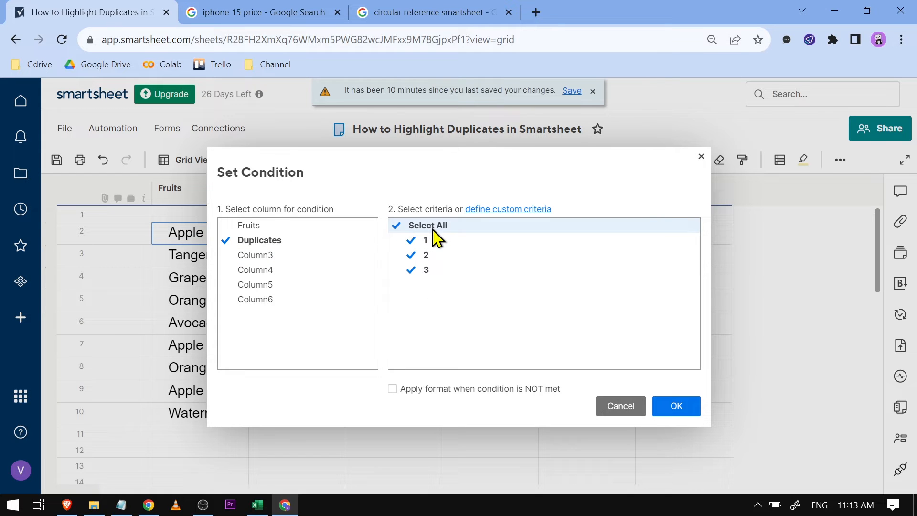
left_click(507, 209)
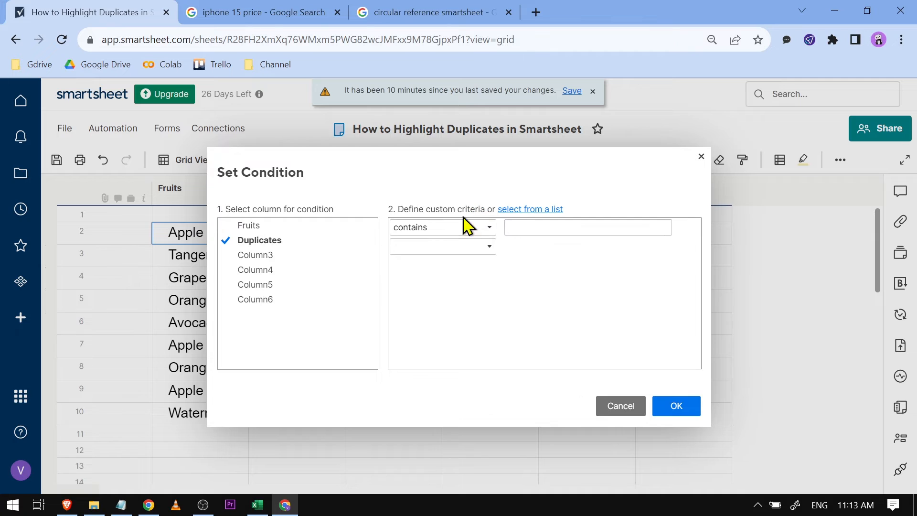
type("1")
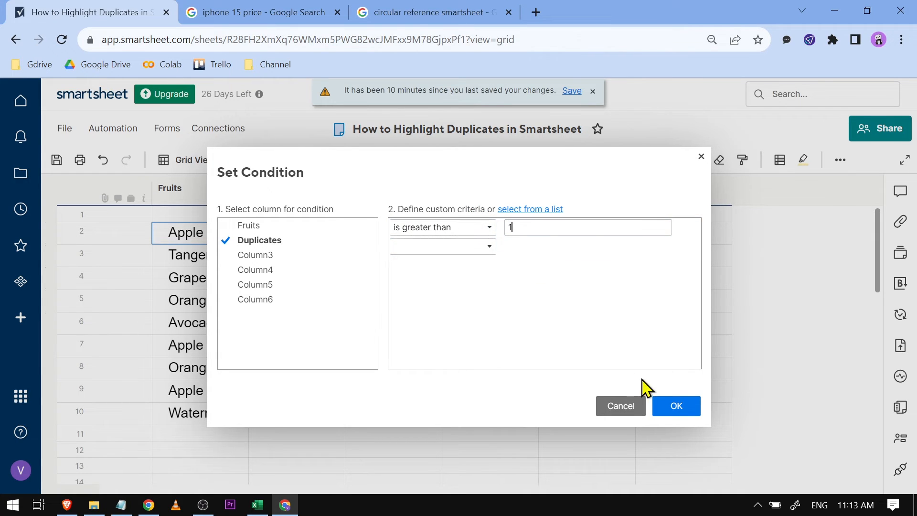
left_click(675, 405)
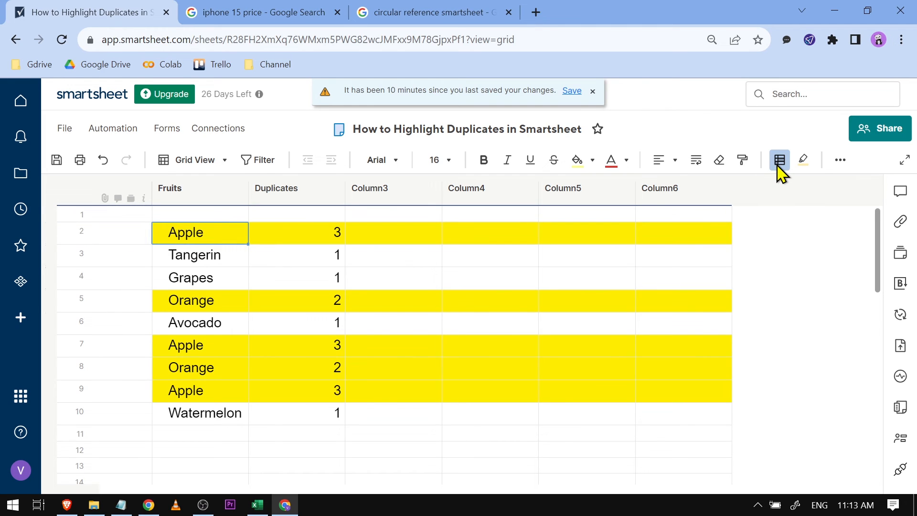
- Change the rule's scope from entire row to the Fruits column only
left_click(779, 159)
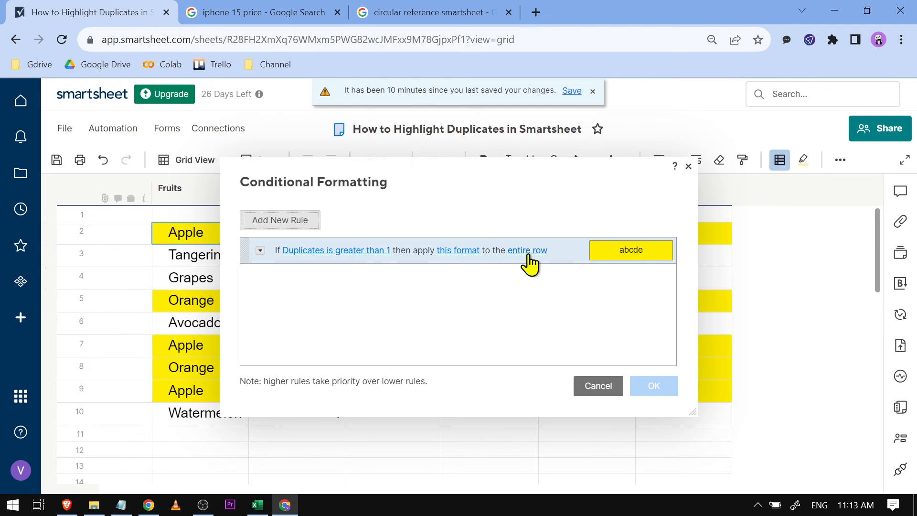
left_click(525, 251)
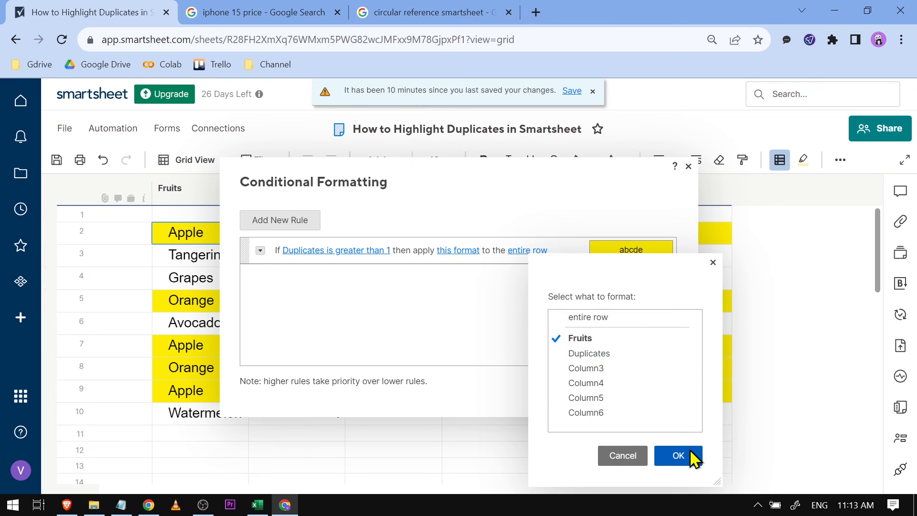
left_click(677, 455)
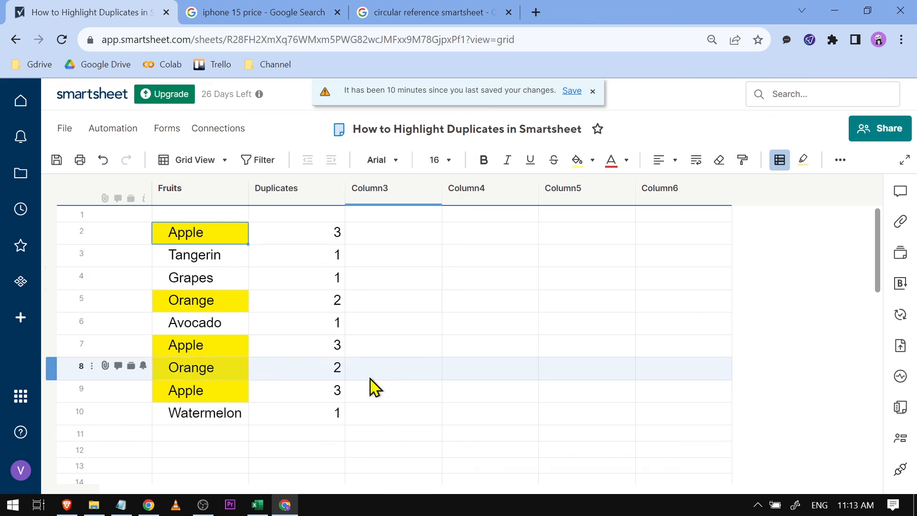